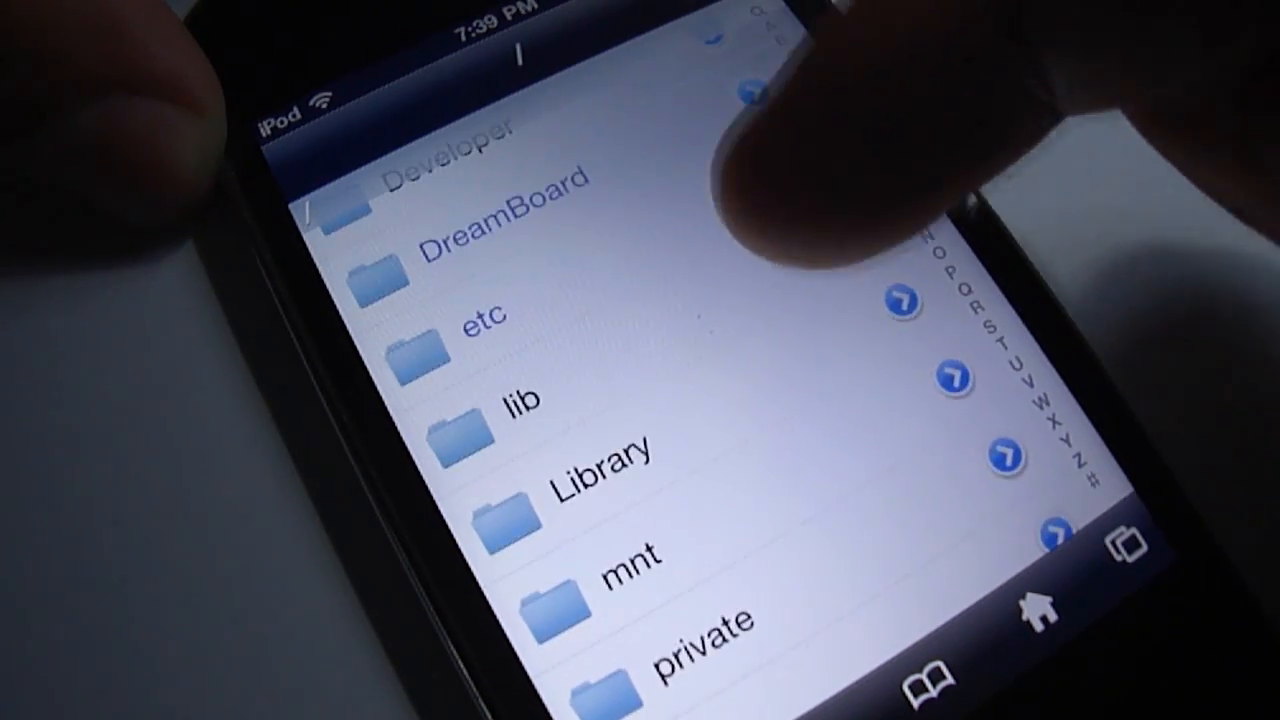
Scroll through /var/lib/apt/lists in iFile and head back toward the var folder.
scroll("down", 3)
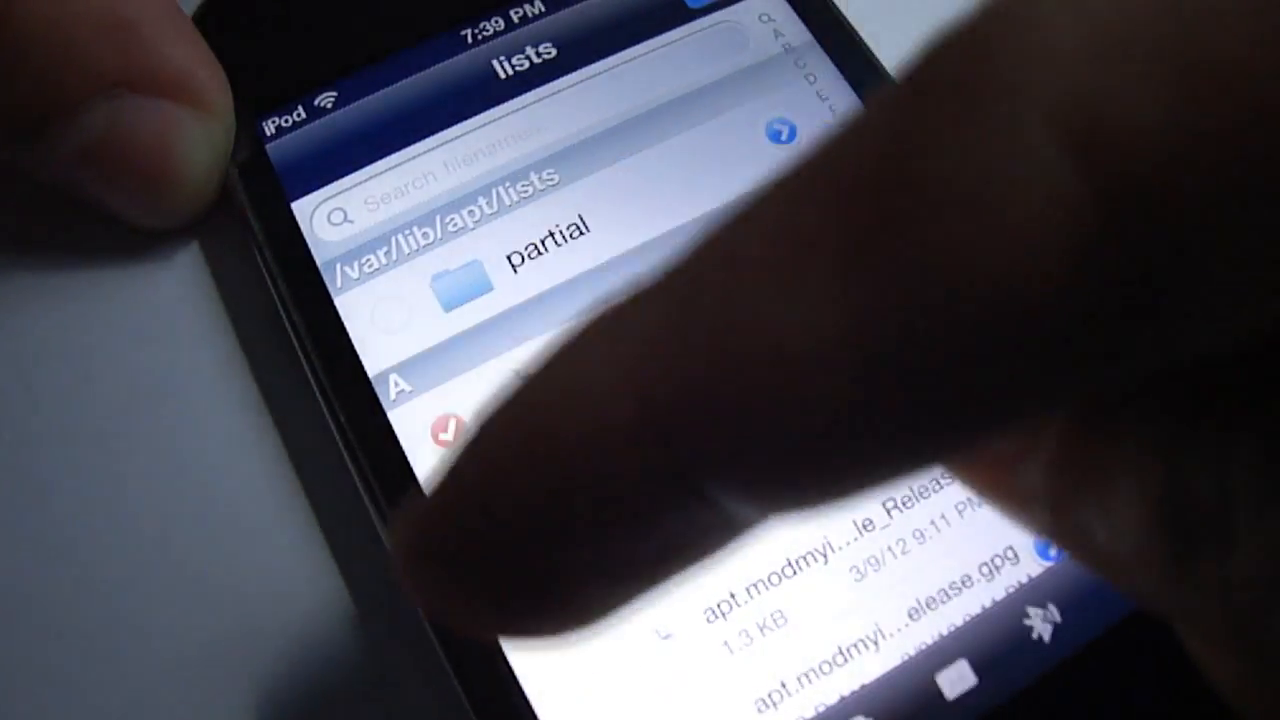
scroll("up", 3)
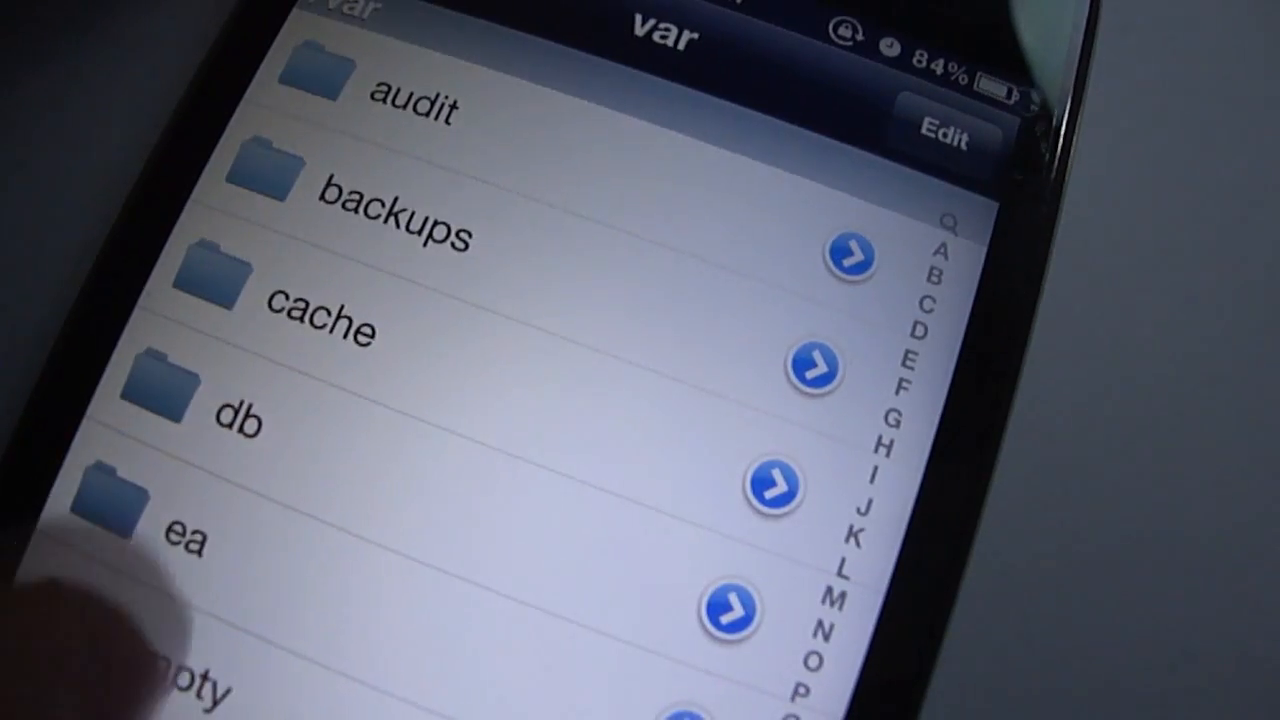
scroll("down", 3)
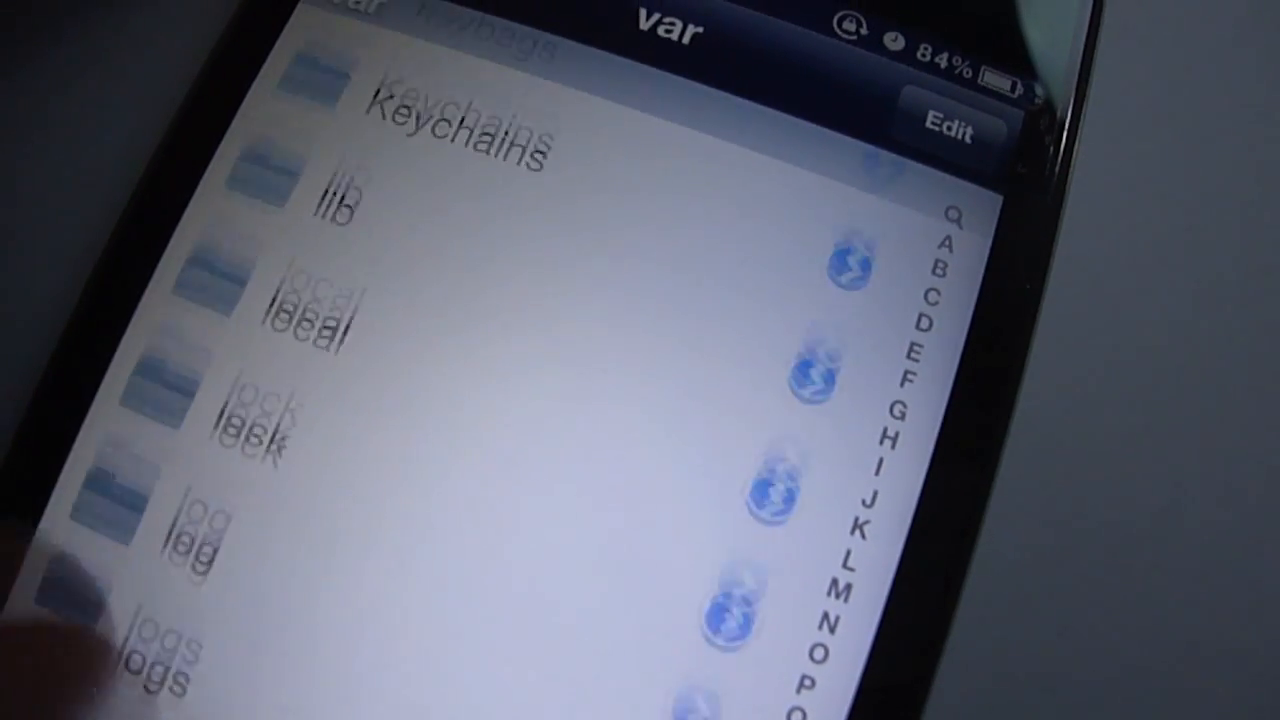
left_click(330, 200)
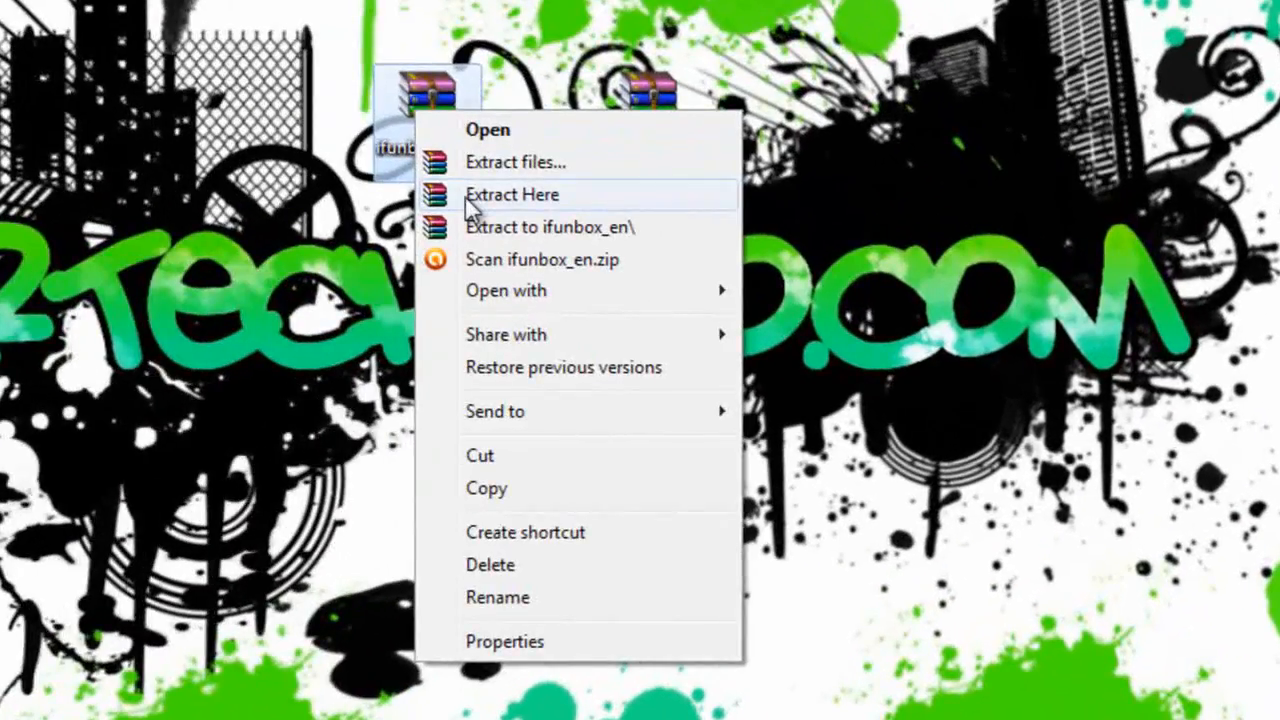
Extract ifunbox_en.zip to the desktop and launch iFunBox.exe.
left_click(512, 194)
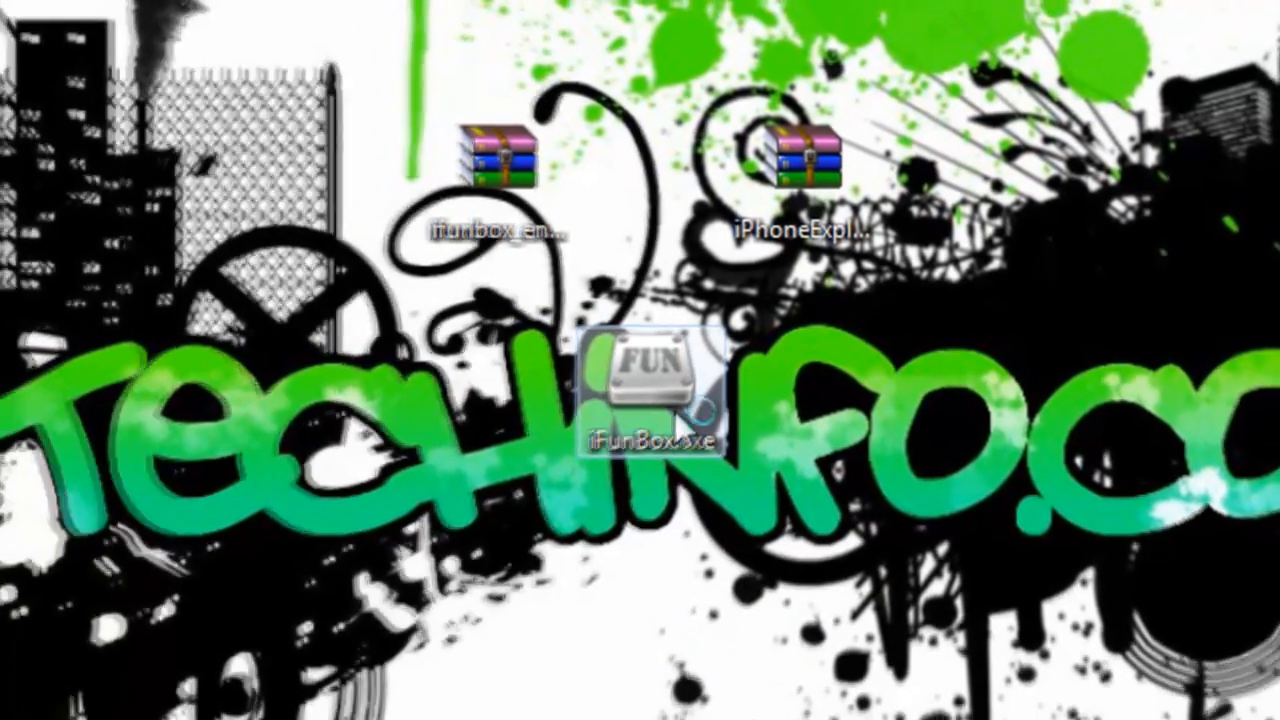
double_click(648, 390)
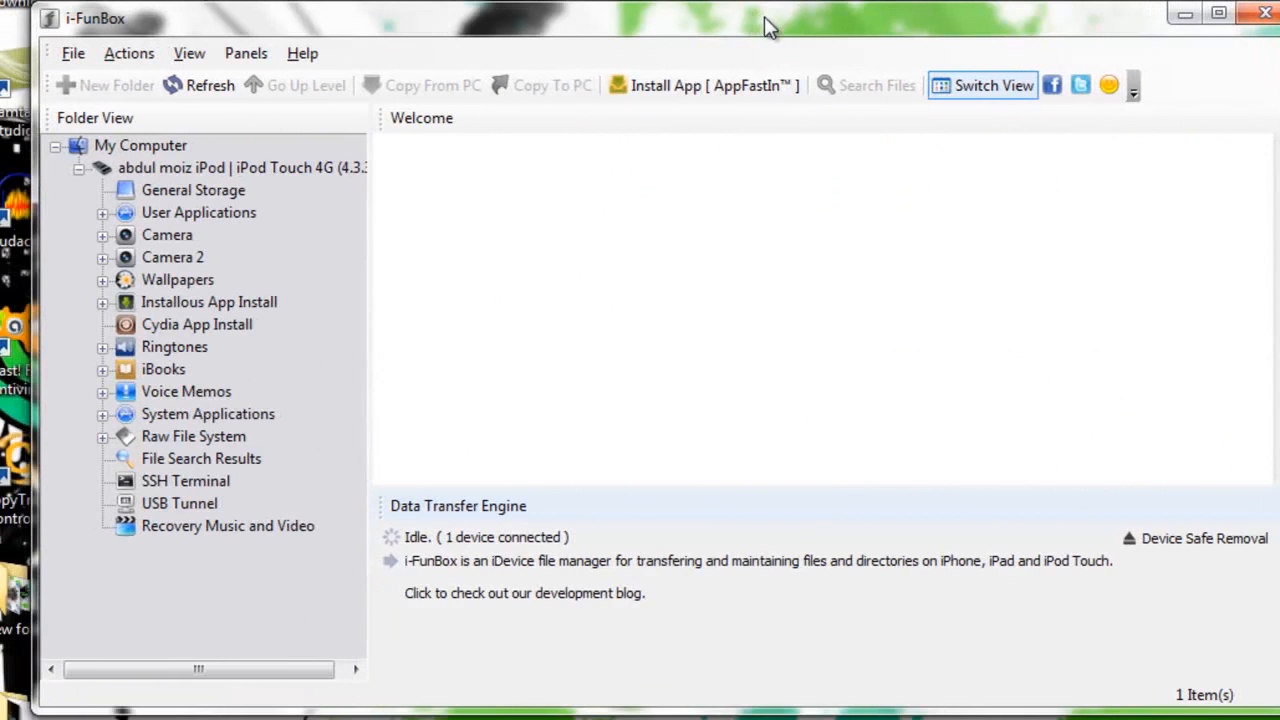
Select the connected iPod in the Folder View tree and browse its Raw File System.
left_click(193, 190)
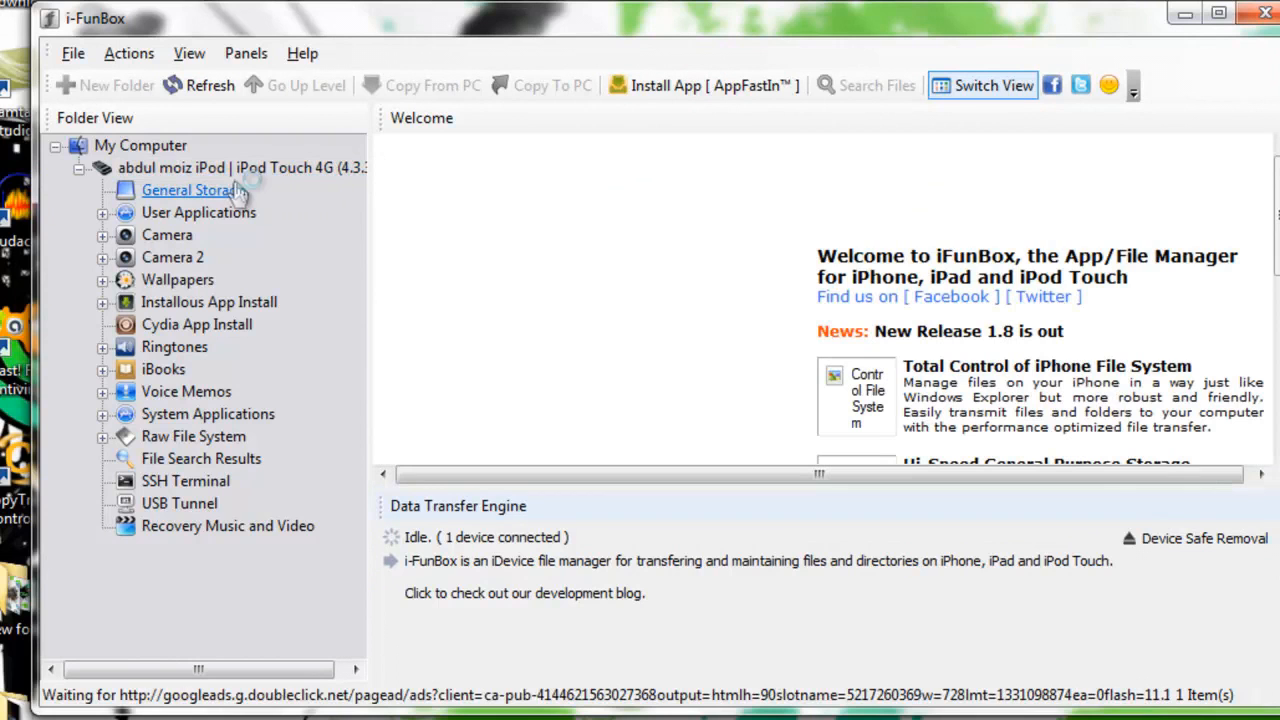
left_click(240, 167)
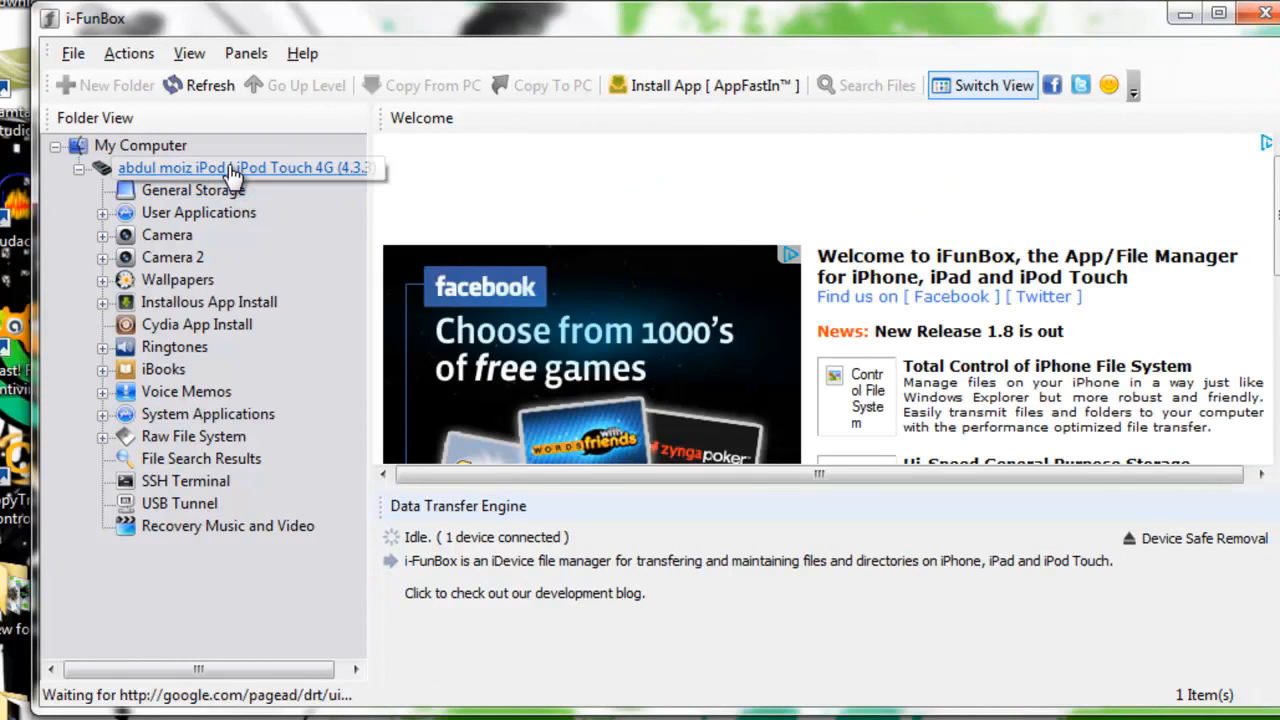
left_click(240, 167)
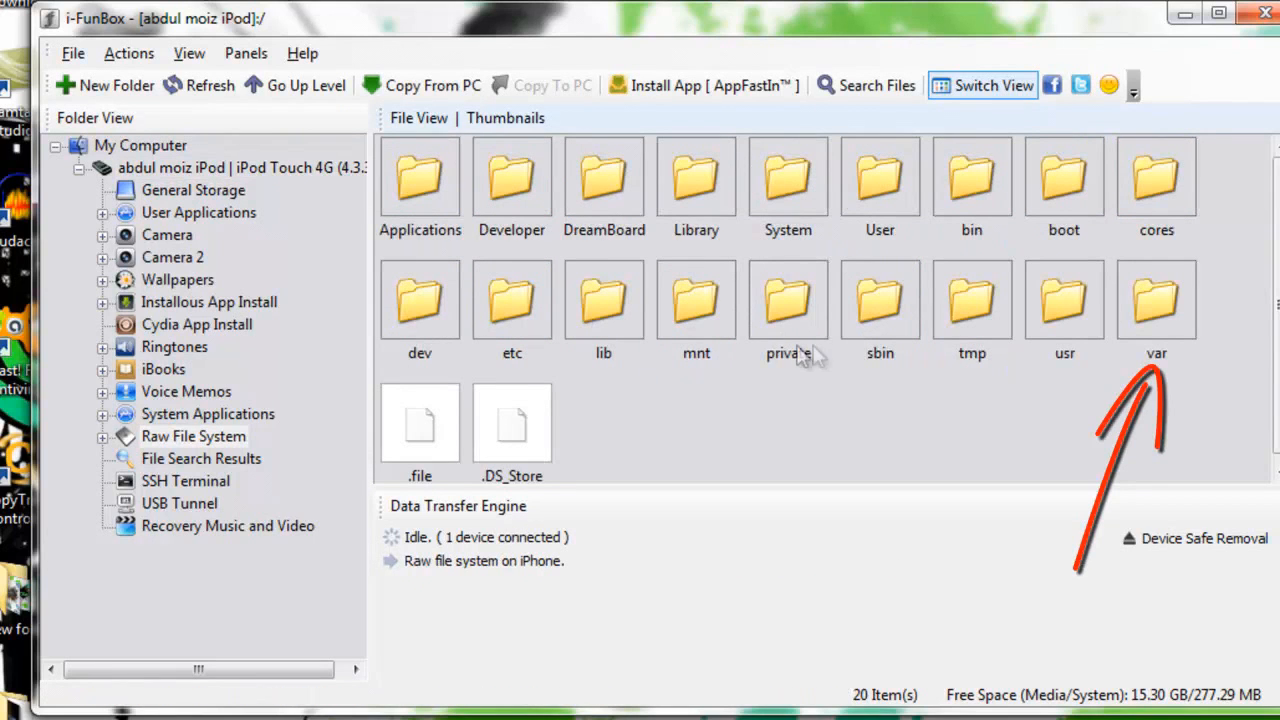
Navigate into var, lib, apt and lists to reach /var/lib/apt/lists.
double_click(1156, 300)
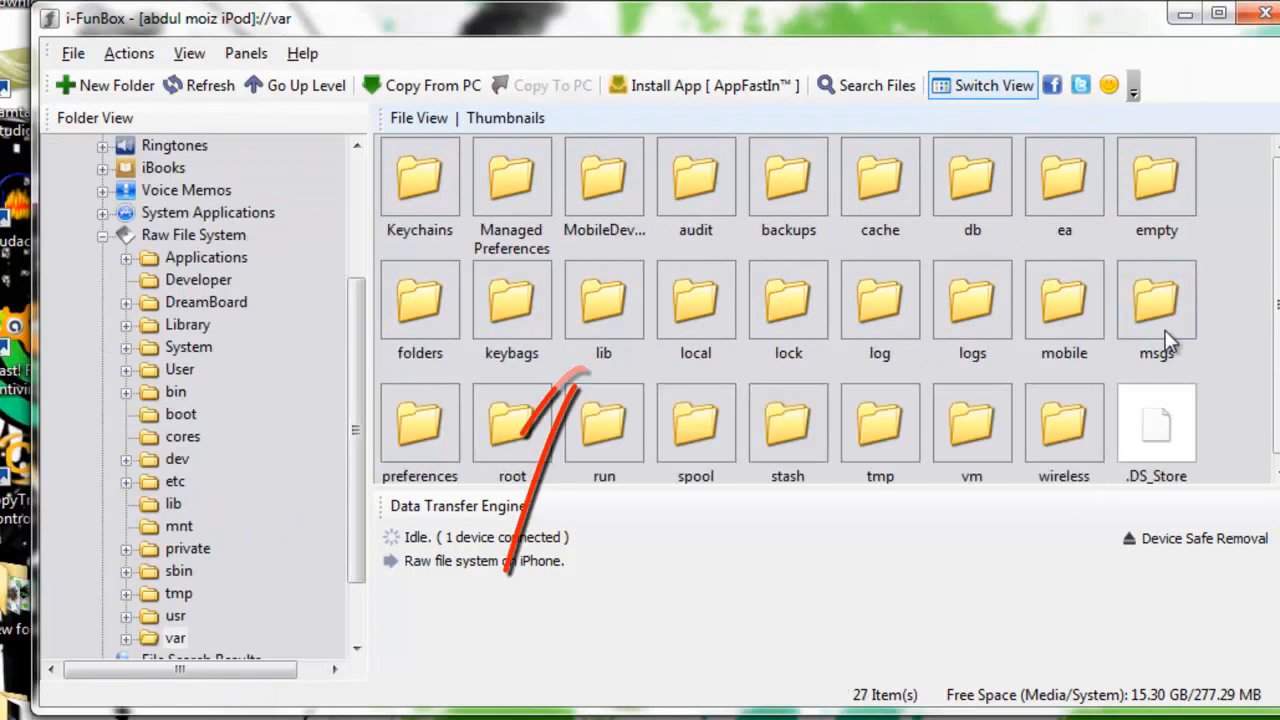
double_click(603, 300)
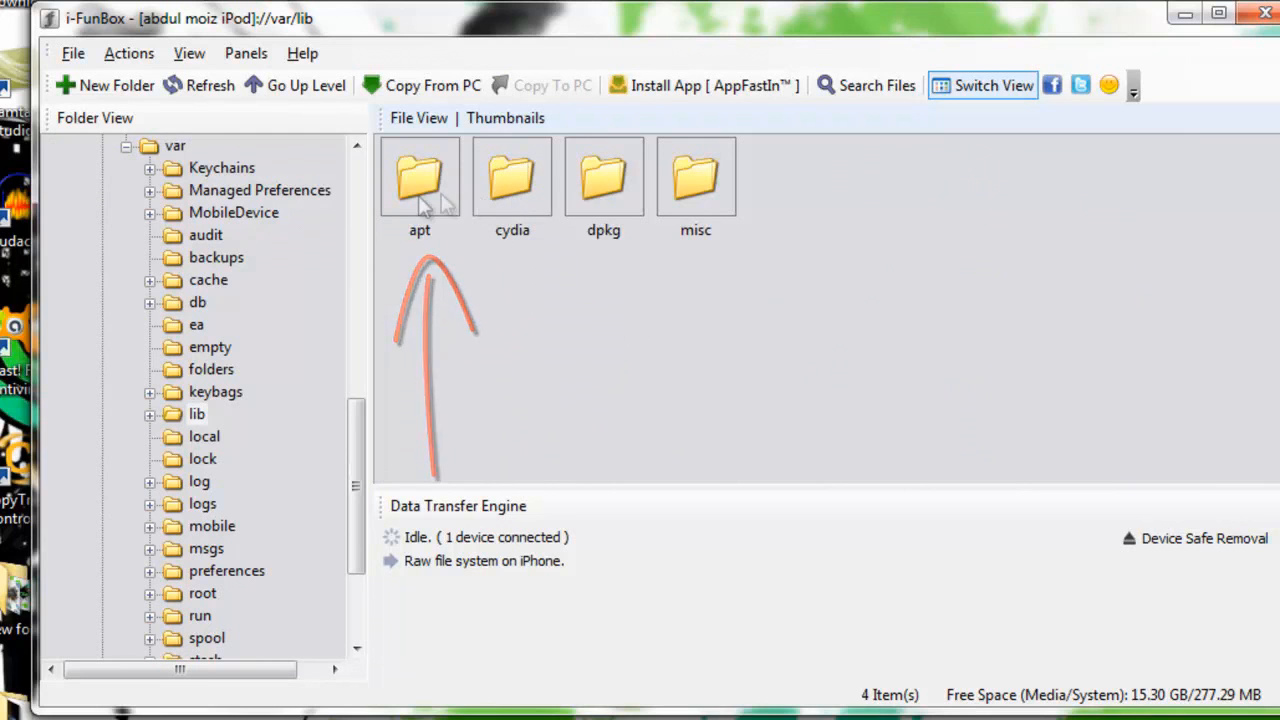
double_click(420, 180)
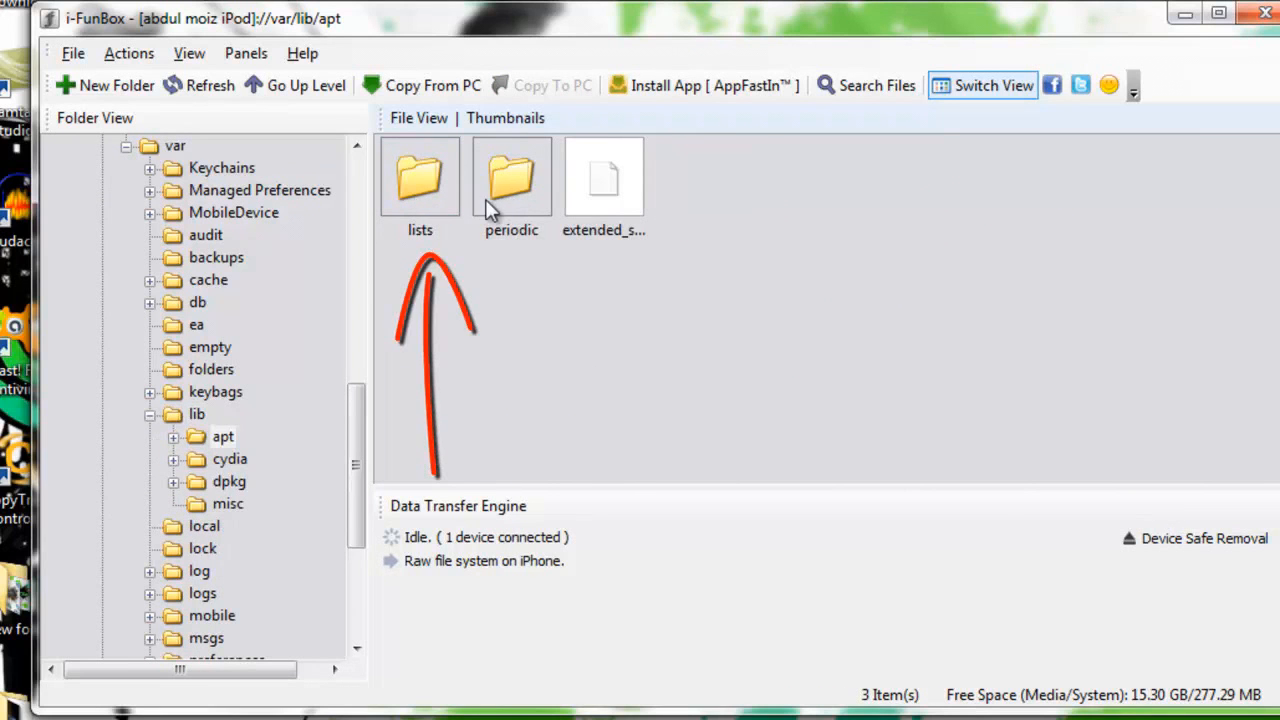
double_click(419, 178)
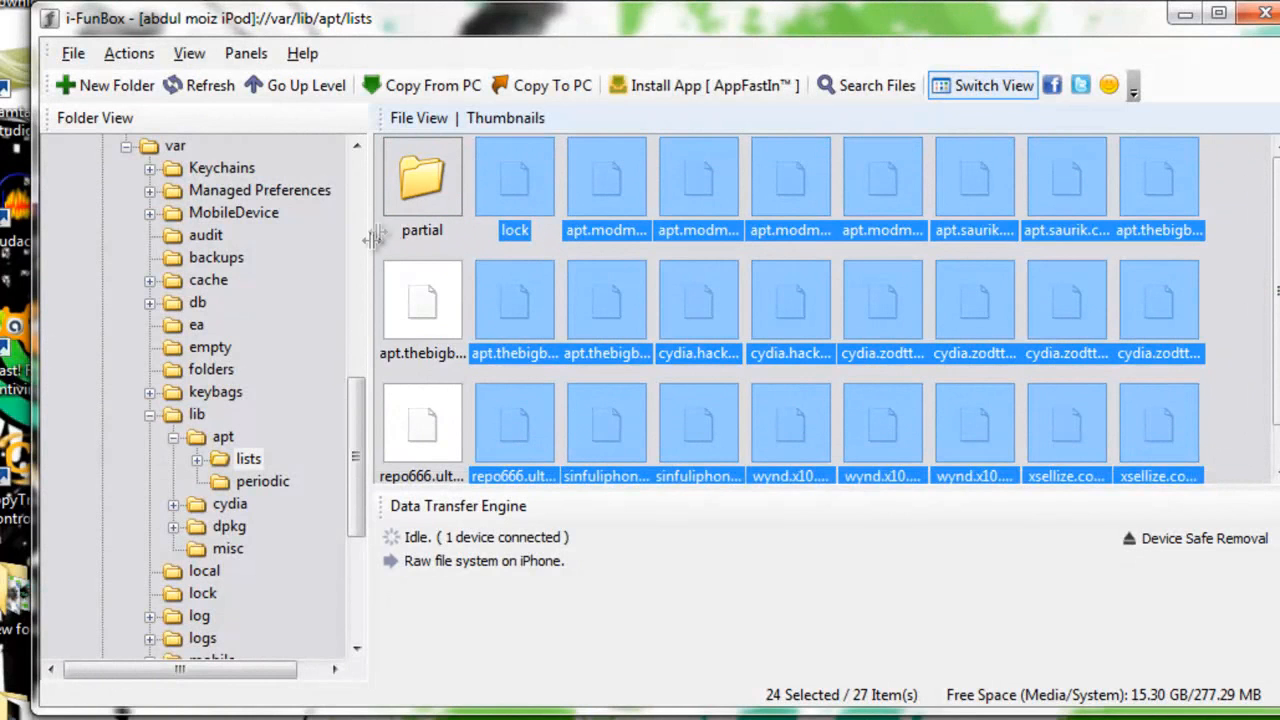
mouse_move(335, 290)
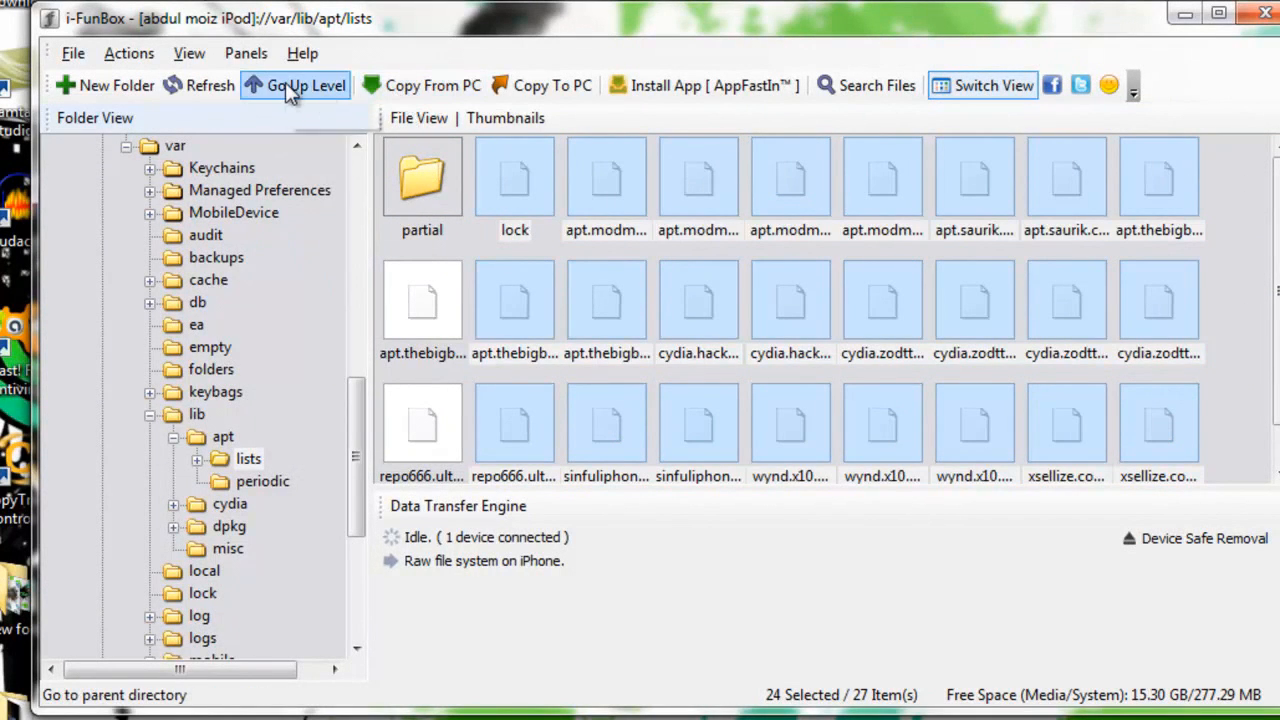
Go up two levels to /var/lib, enter the dpkg folder, and move iFunBox aside.
left_click(306, 85)
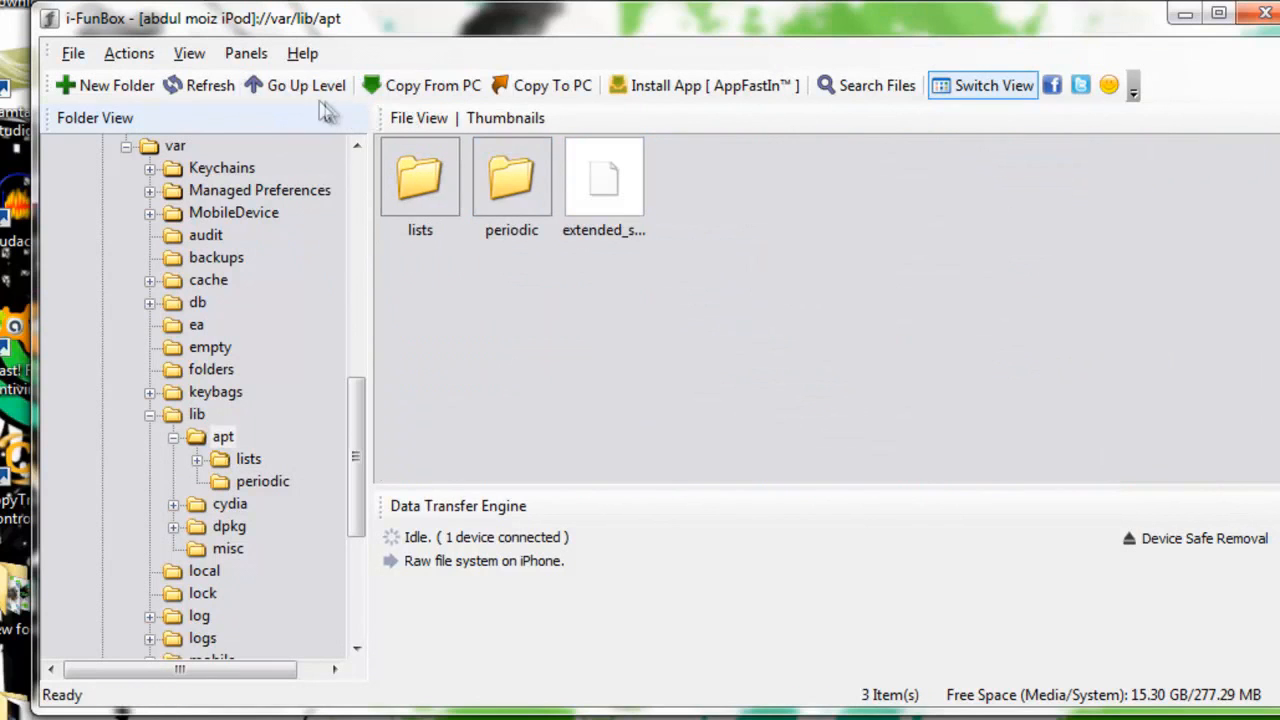
left_click(305, 85)
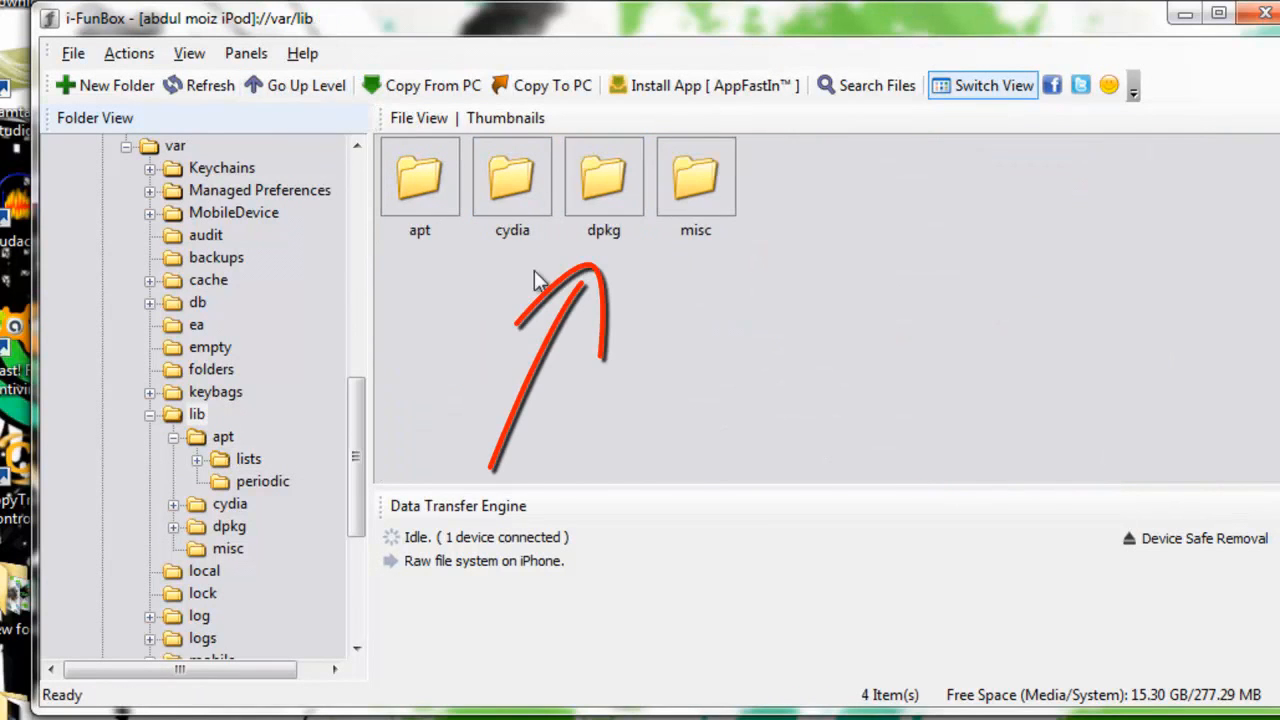
double_click(604, 177)
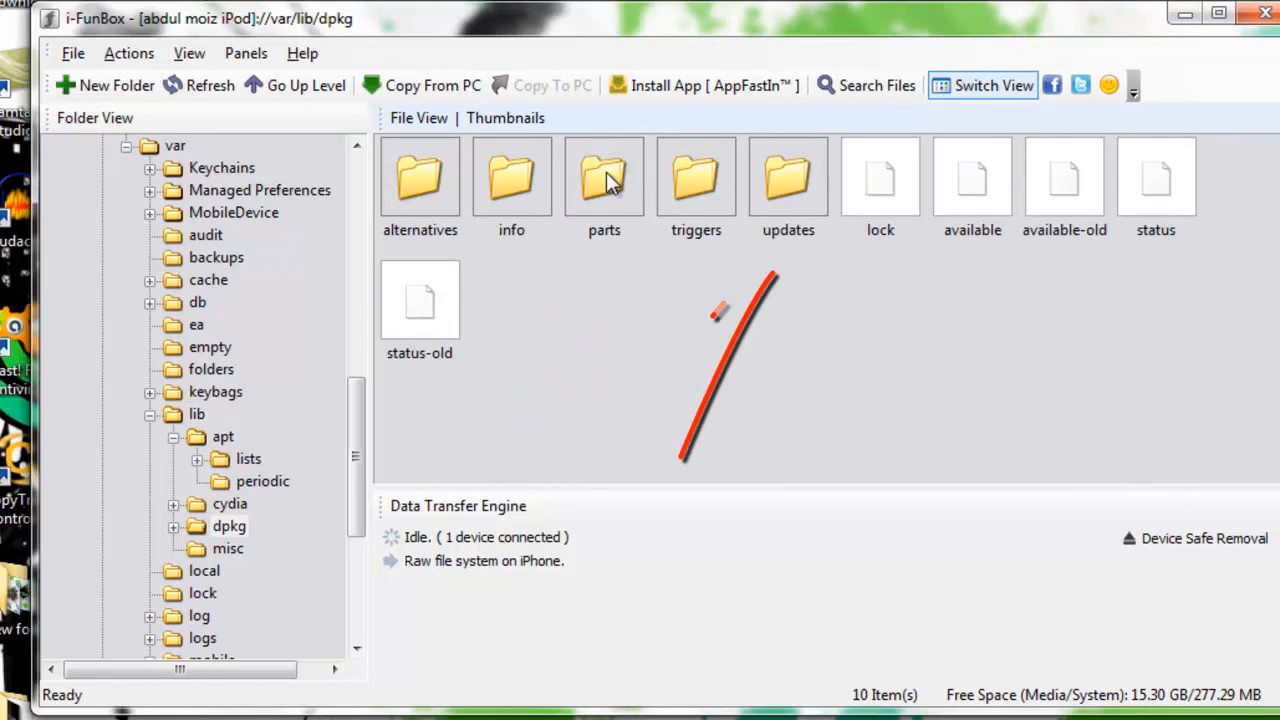
double_click(788, 177)
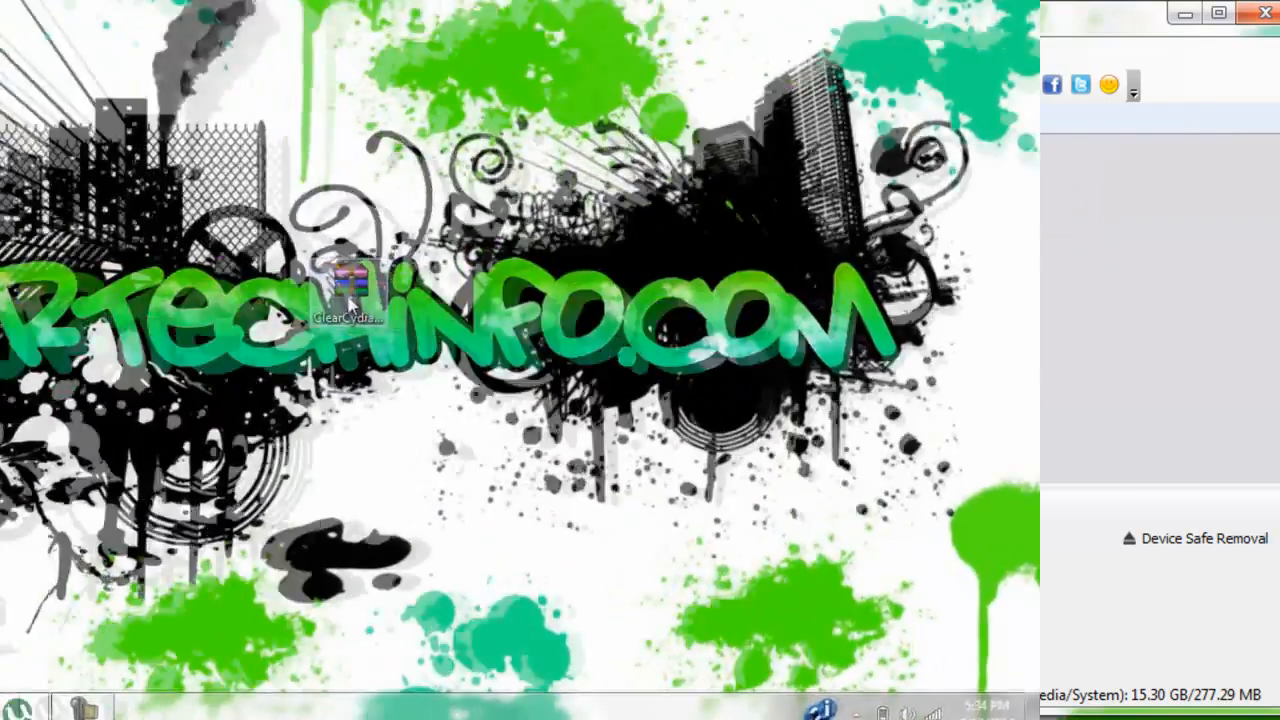
Extract ClearCydiaListCache.zip here and bring up options for its extracted contents.
right_click(355, 270)
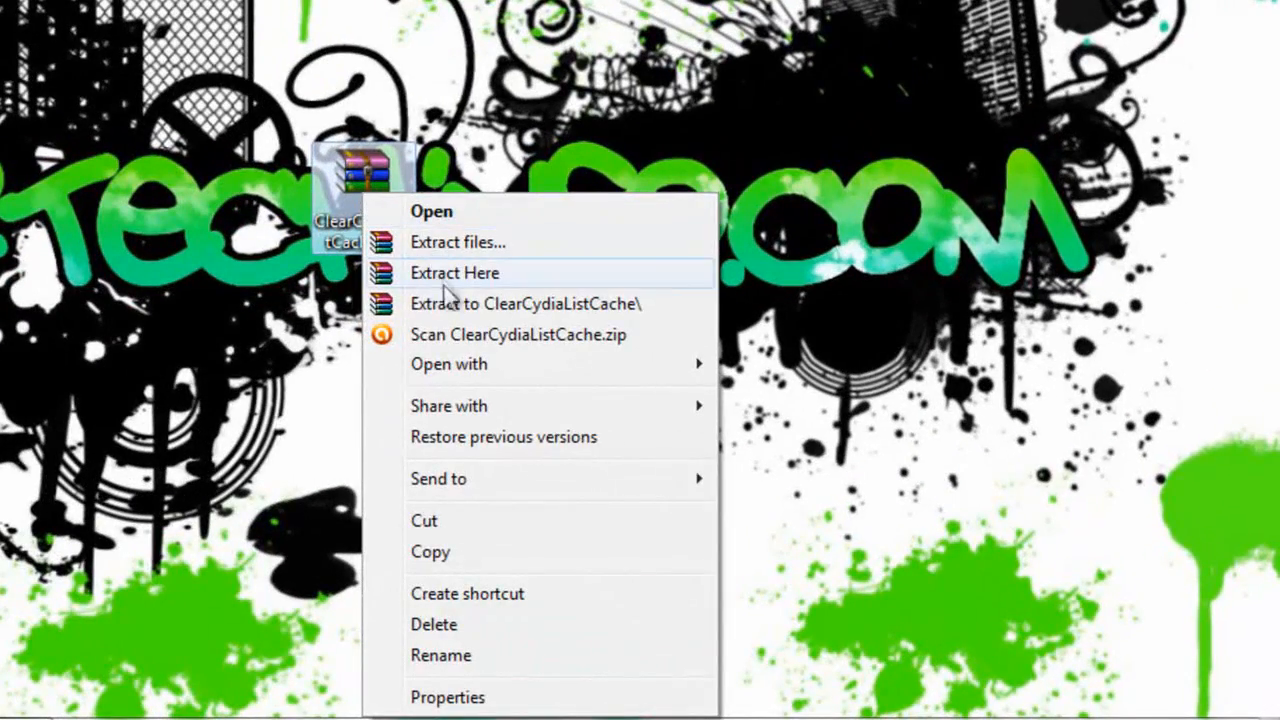
left_click(455, 273)
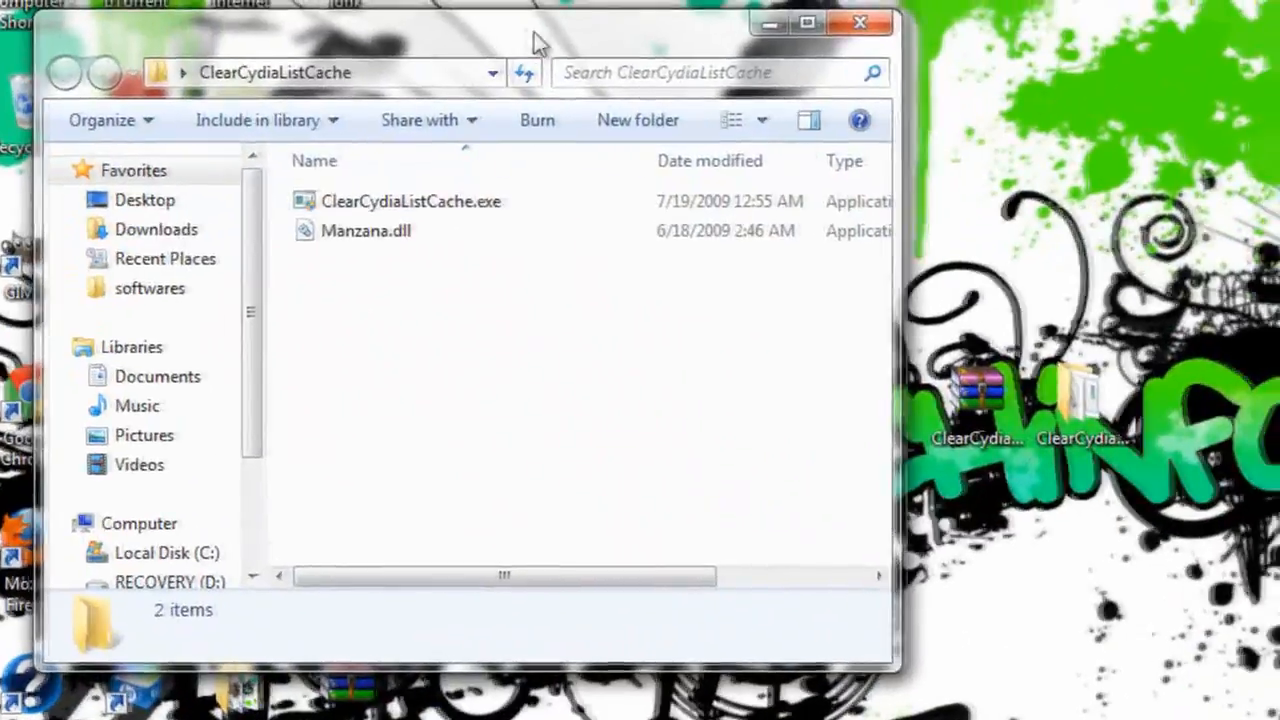
right_click(410, 201)
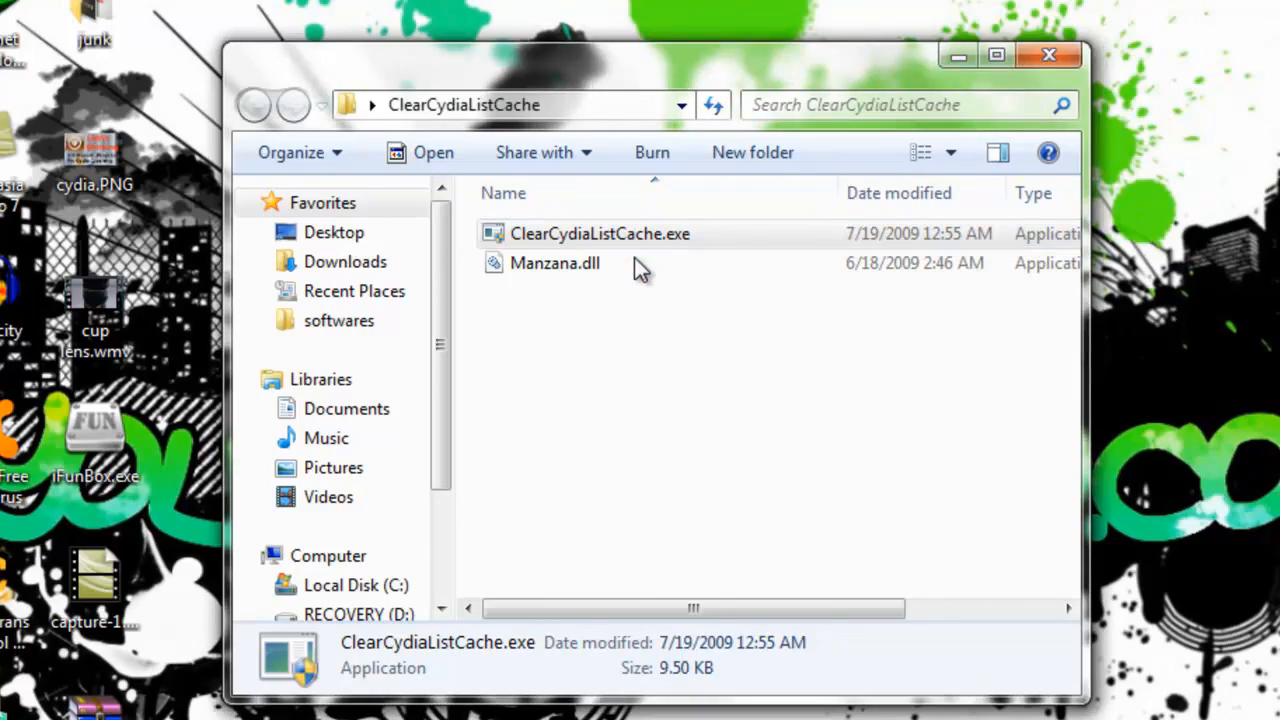
double_click(600, 233)
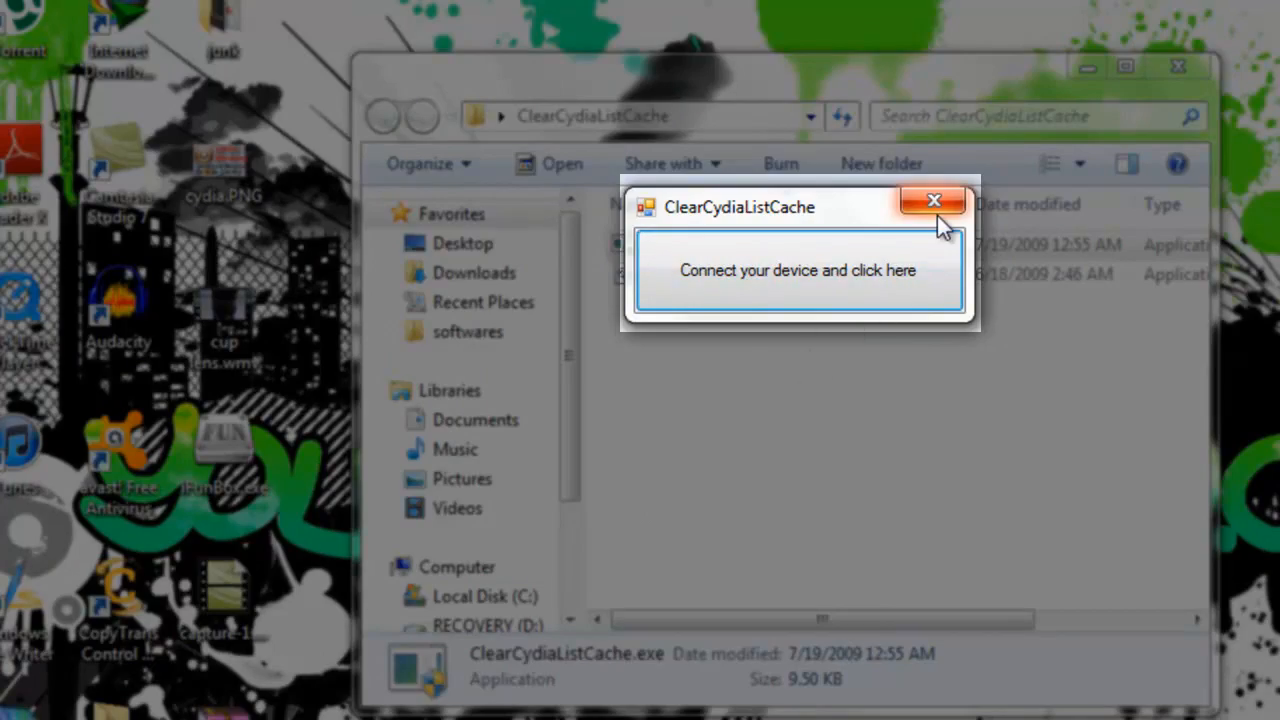
left_click(933, 200)
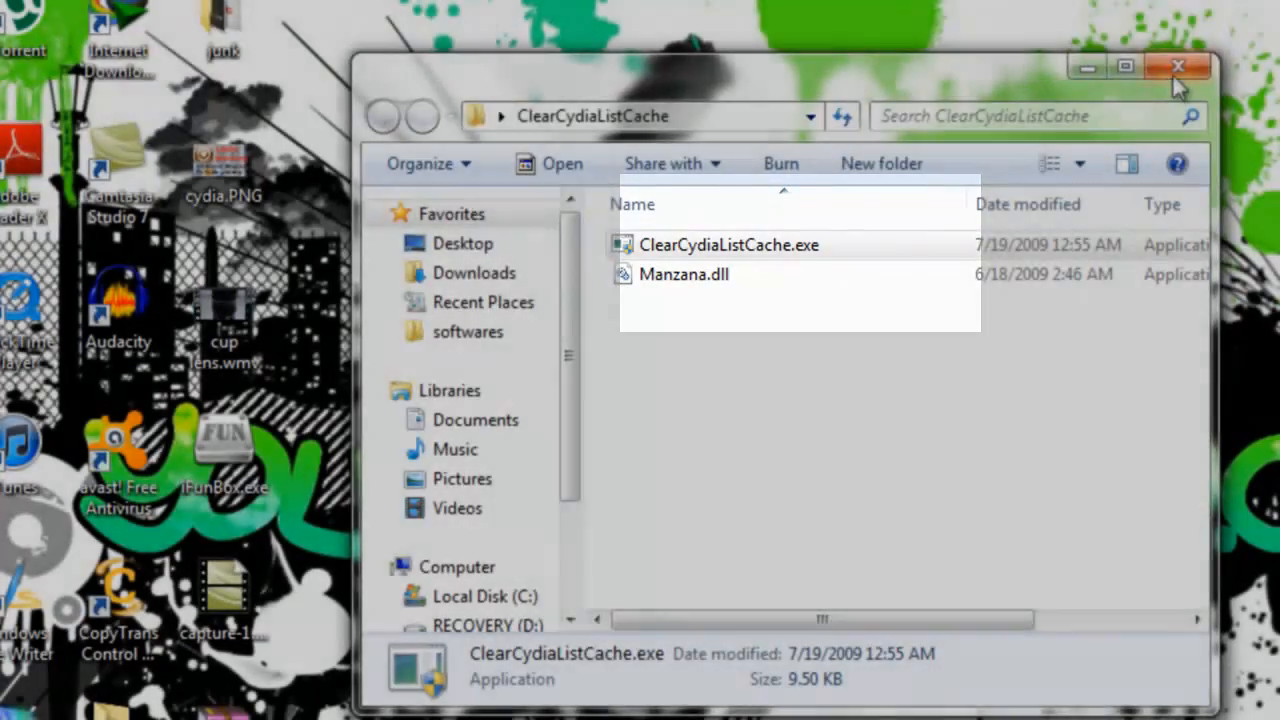